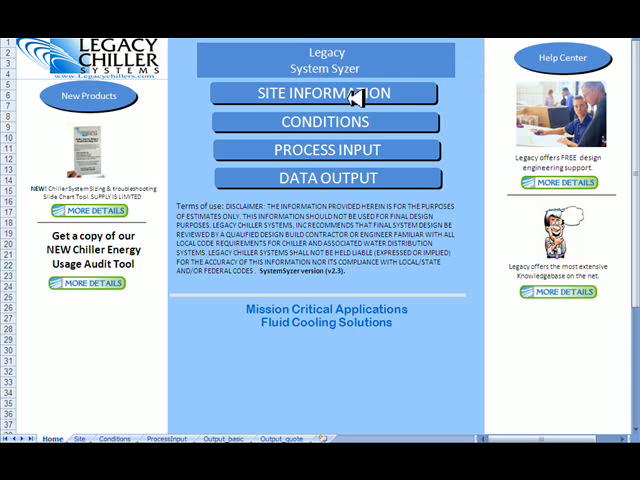
Go from the Home sheet to the Site Information page
click(317, 93)
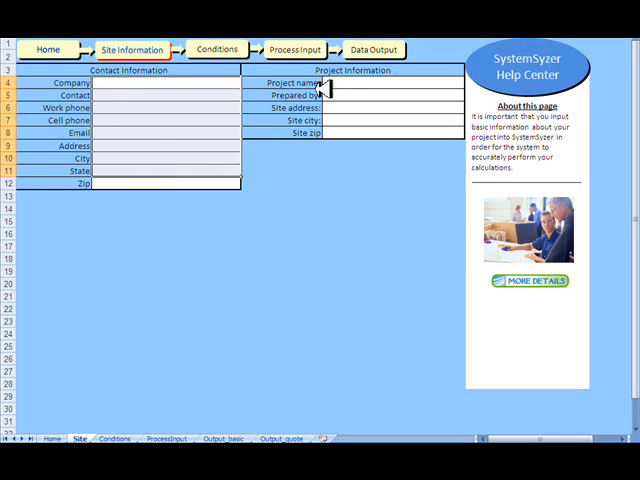
mouse_move(340, 134)
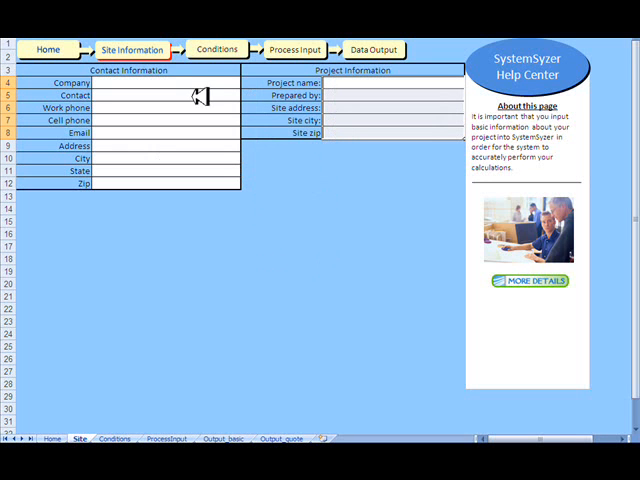
mouse_move(218, 49)
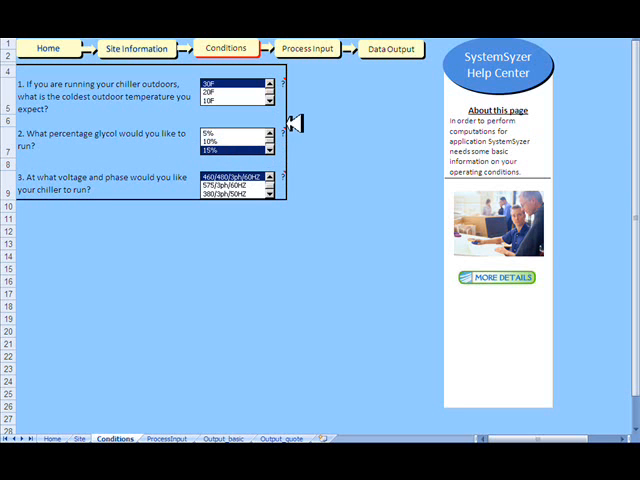
mouse_move(289, 125)
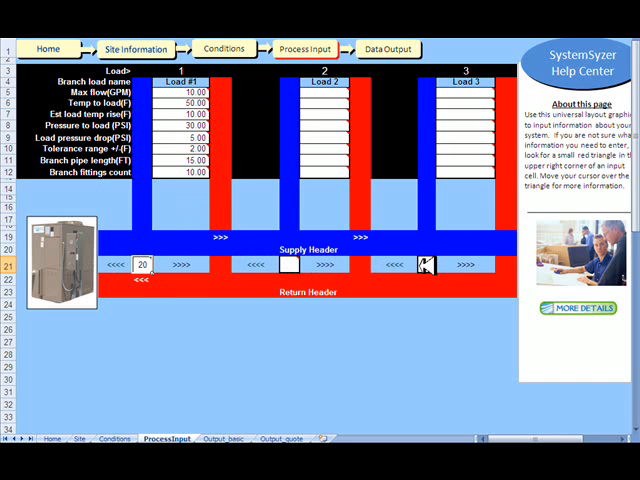
mouse_move(143, 265)
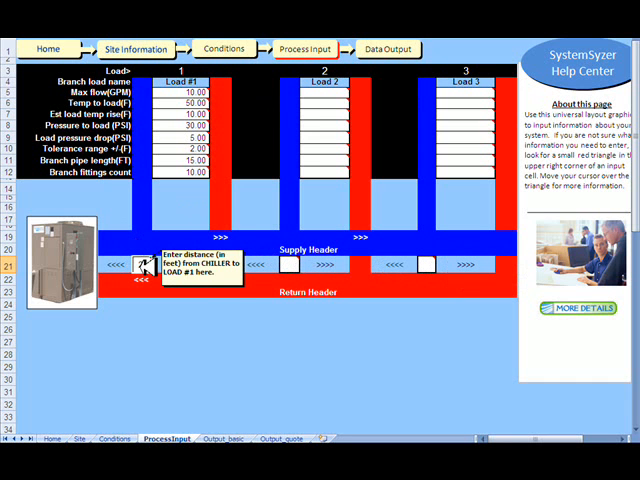
Enter 20 feet as the chiller-to-Load #1 distance on row 21
text(20)
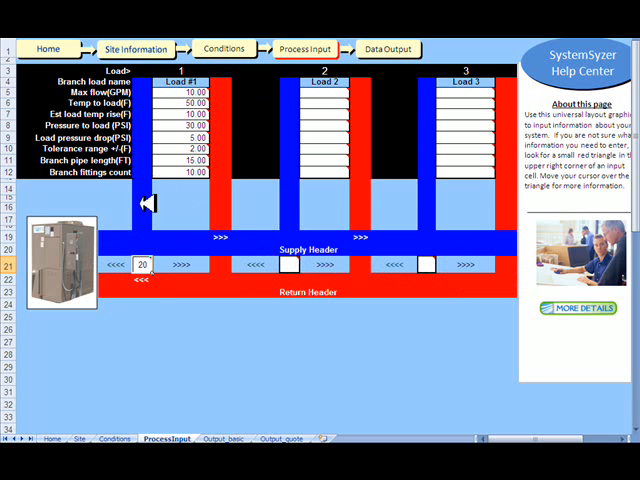
mouse_move(142, 265)
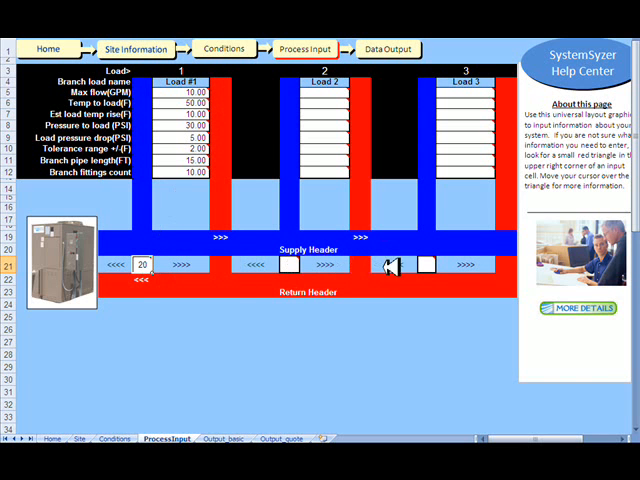
mouse_move(228, 250)
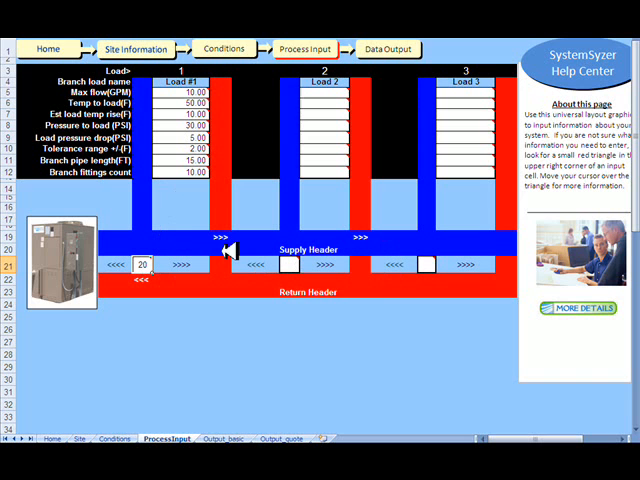
mouse_move(180, 103)
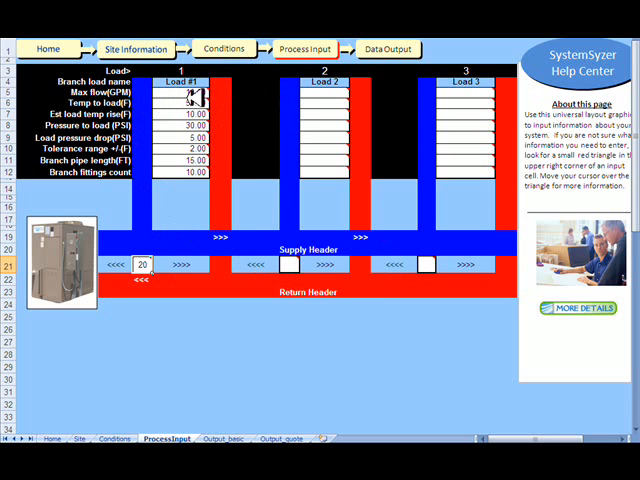
mouse_move(190, 92)
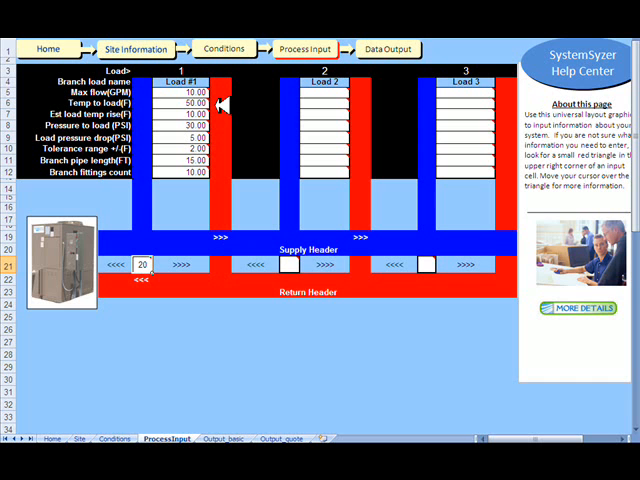
mouse_move(210, 235)
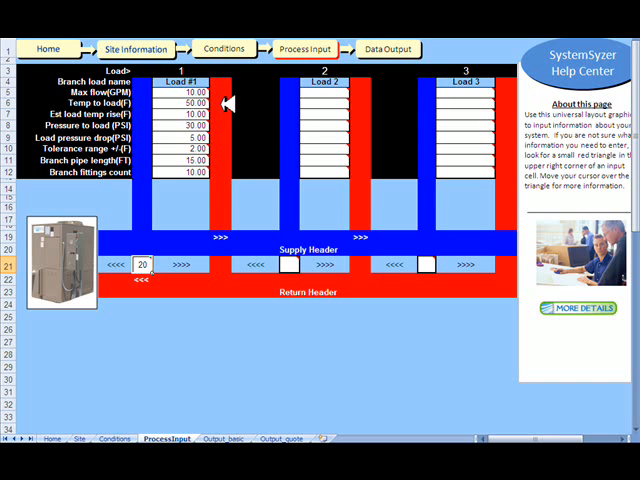
mouse_move(227, 114)
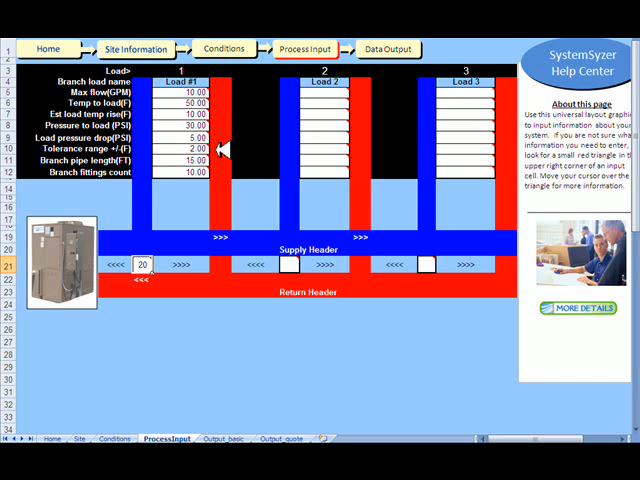
mouse_move(222, 158)
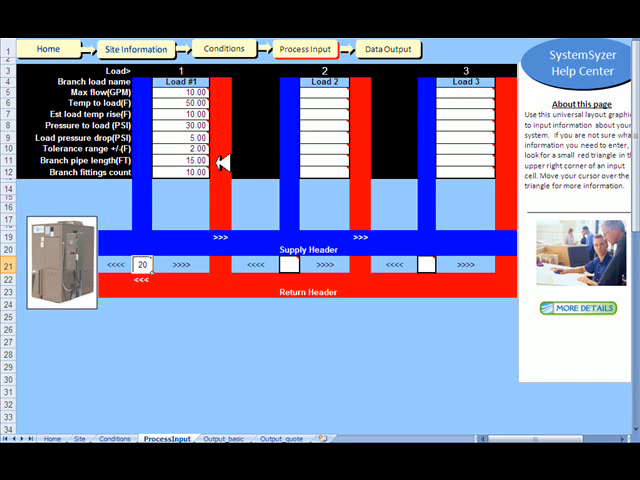
mouse_move(220, 227)
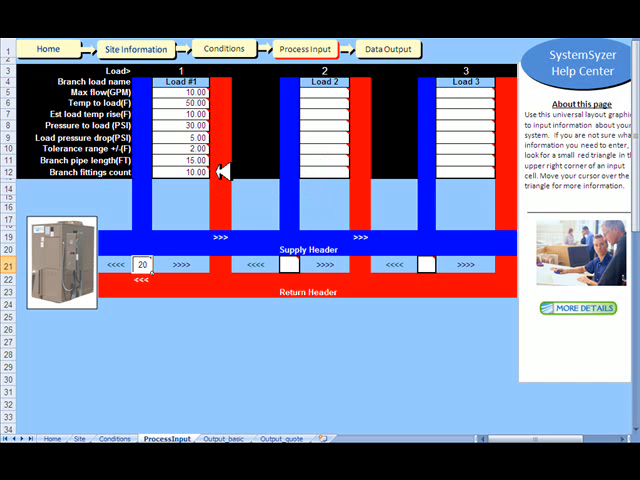
mouse_move(255, 380)
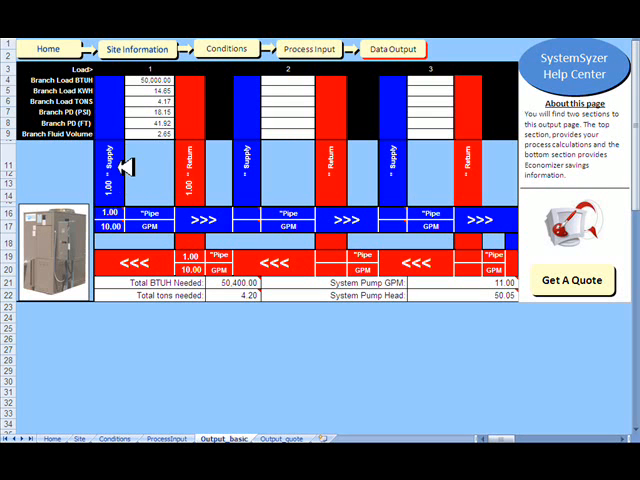
mouse_move(213, 187)
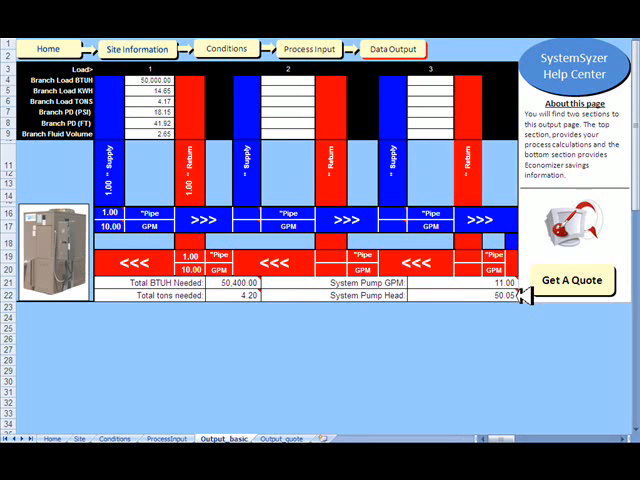
mouse_move(527, 298)
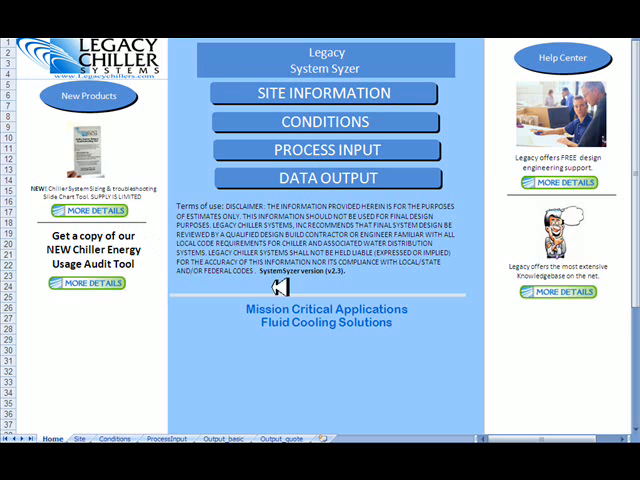
mouse_move(625, 115)
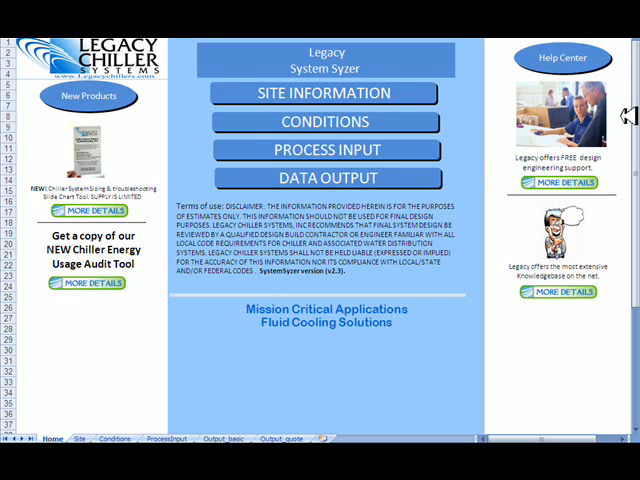